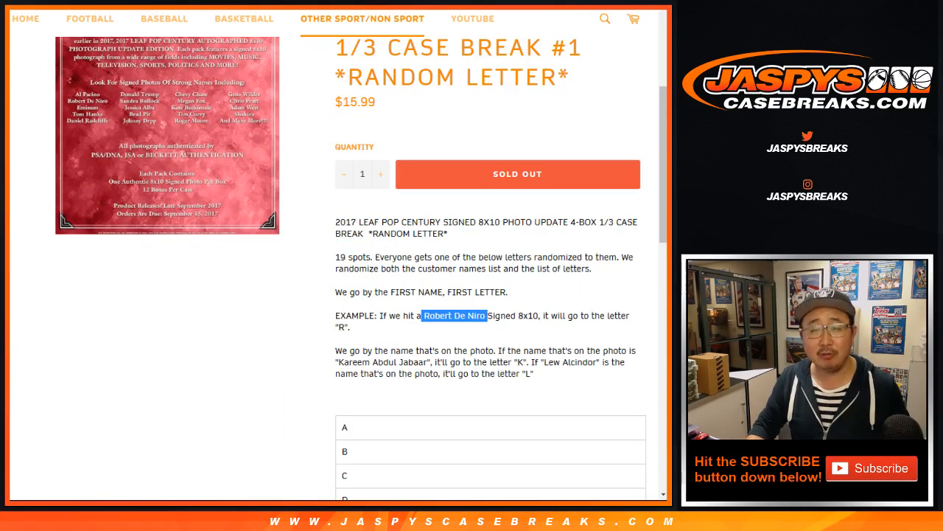
# Scroll down the Jaspys Case Breaks listing to read the random-letter rules and letter list.
pyautogui.scroll(-3)
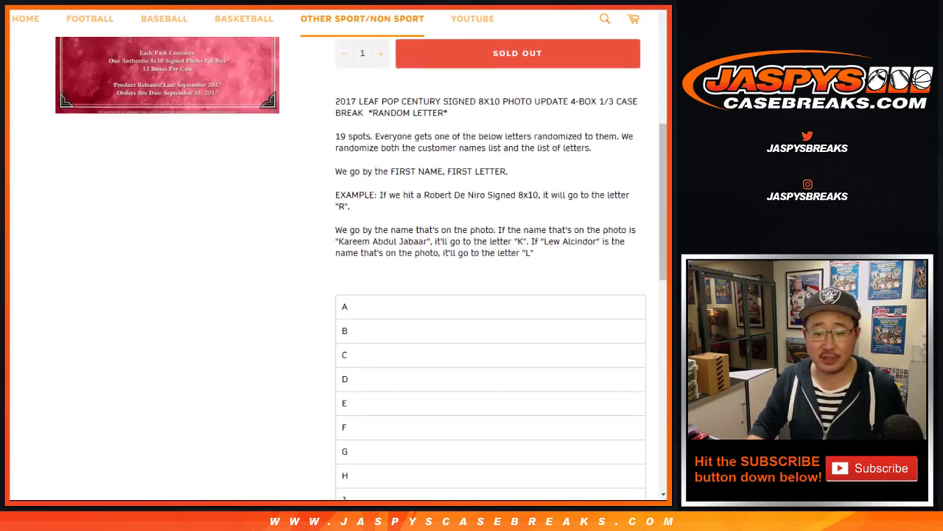
pyautogui.scroll(-3)
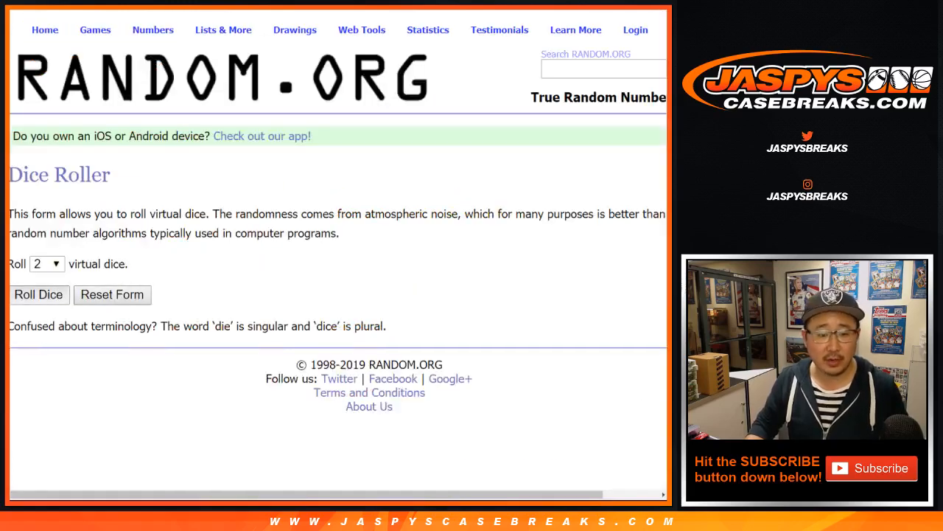
# Randomize the 19 customer names in the List Randomizer, then reshuffle them with Again! repeatedly.
pyautogui.click(38, 295)
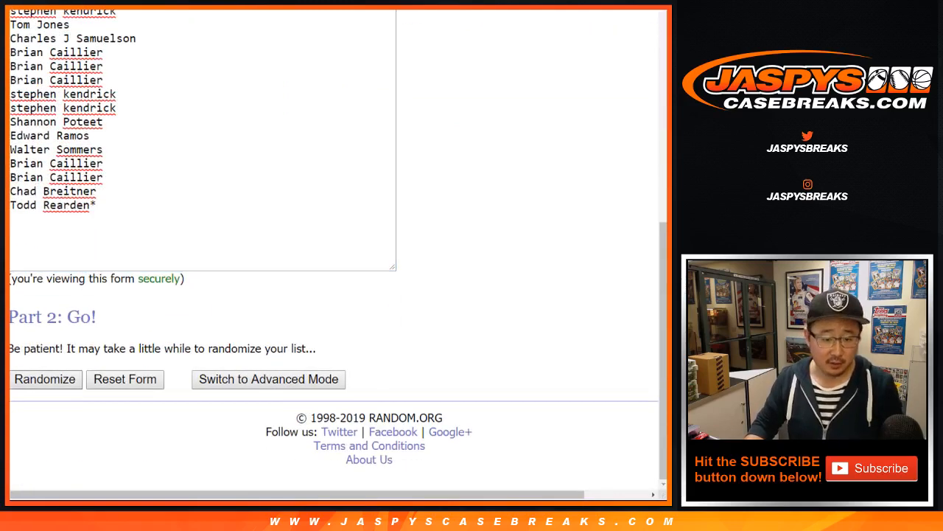
pyautogui.click(44, 379)
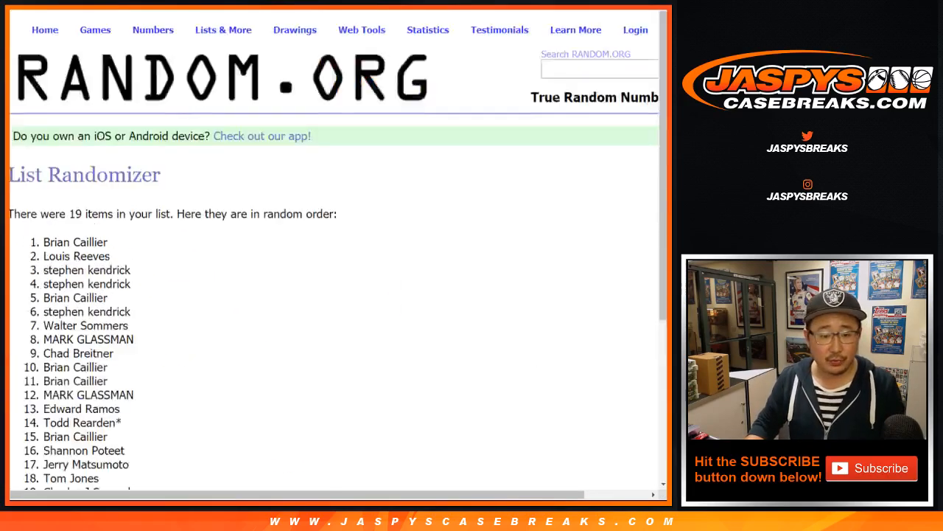
pyautogui.scroll(-3)
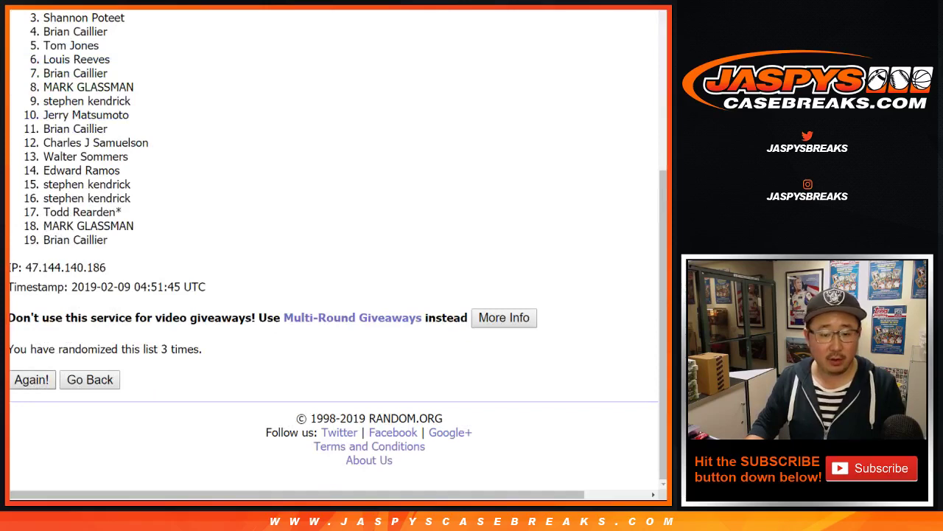
pyautogui.click(32, 380)
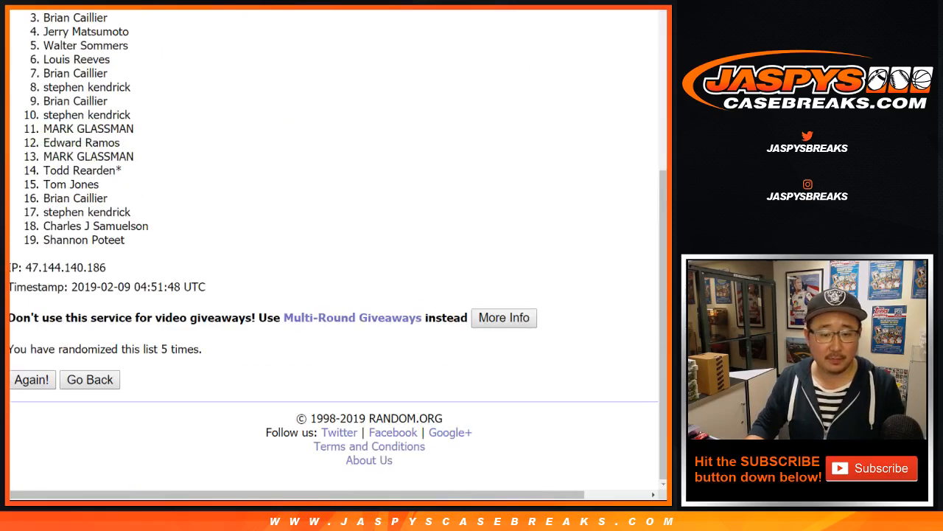
pyautogui.click(32, 379)
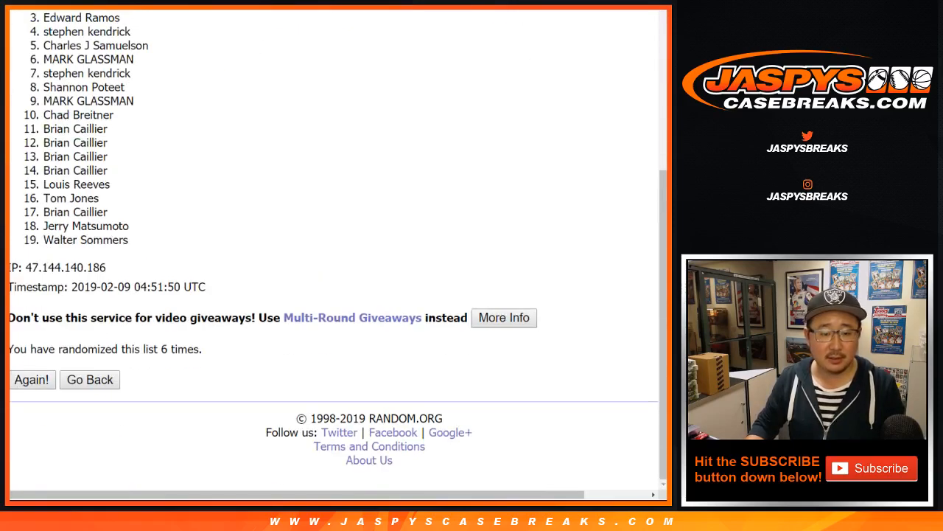
pyautogui.click(33, 379)
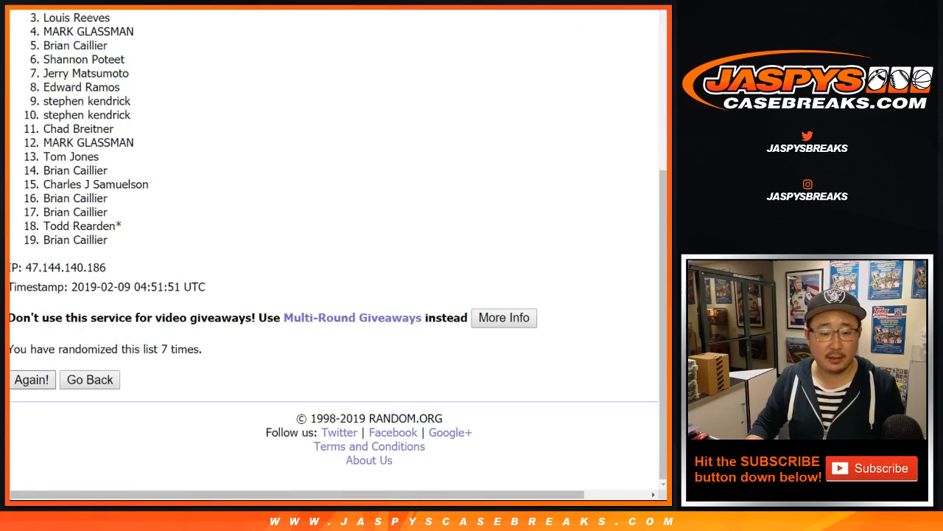
pyautogui.click(33, 380)
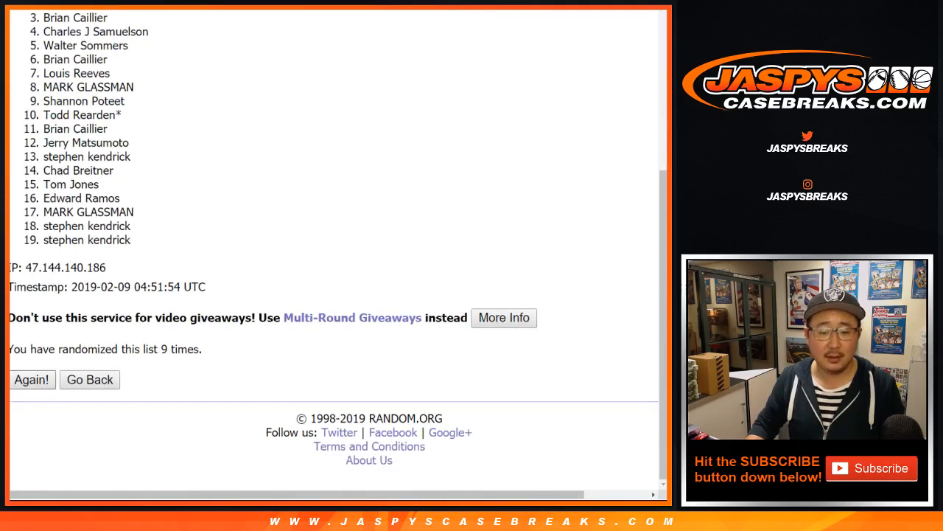
pyautogui.click(32, 380)
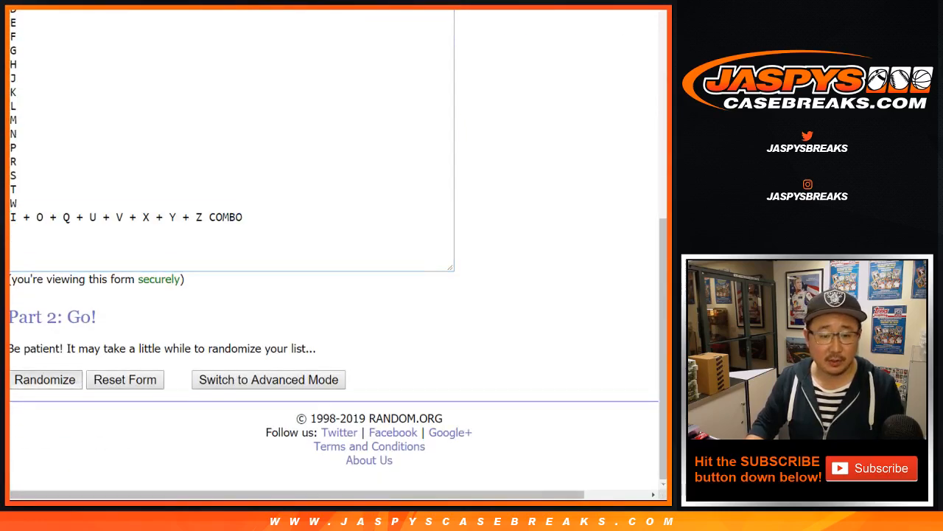
# Randomize the 19-entry letter list with the I+O+Q+U+V+X+Y+Z combo, reshuffling with Again! repeatedly.
pyautogui.click(44, 381)
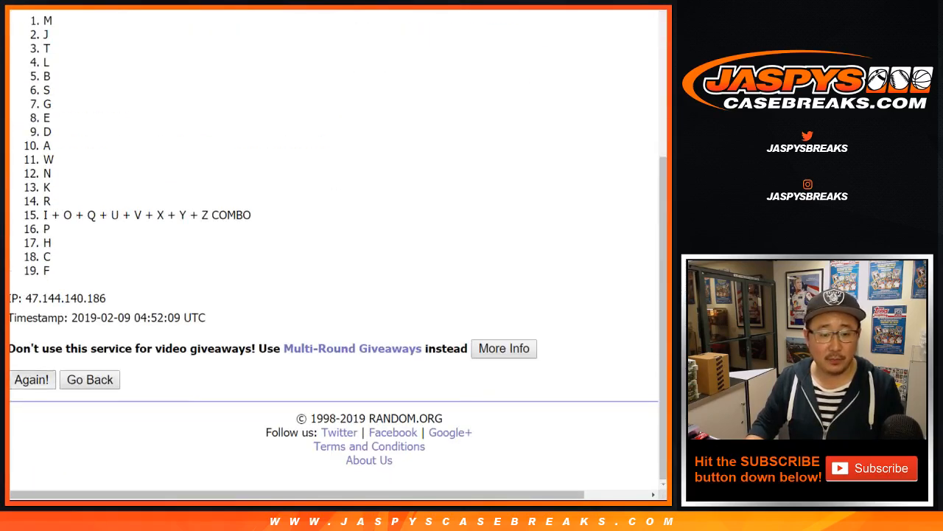
pyautogui.click(33, 379)
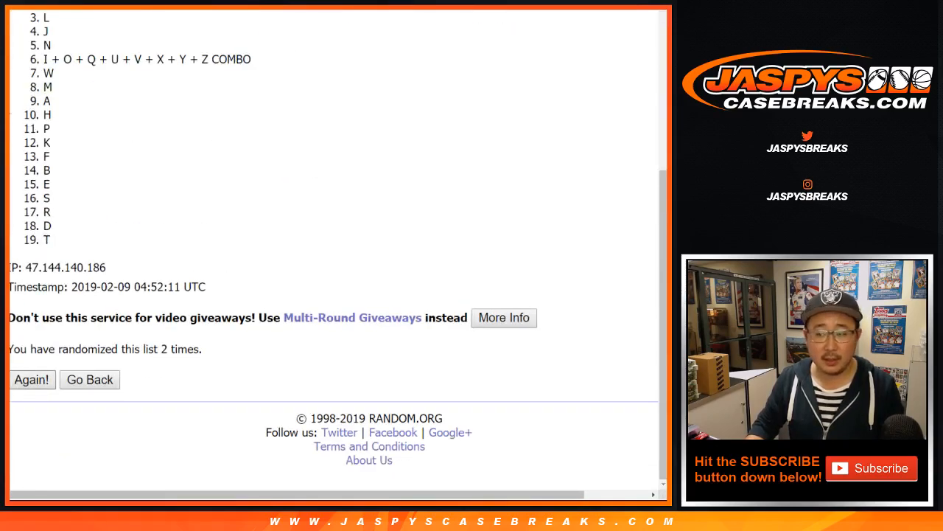
pyautogui.click(32, 381)
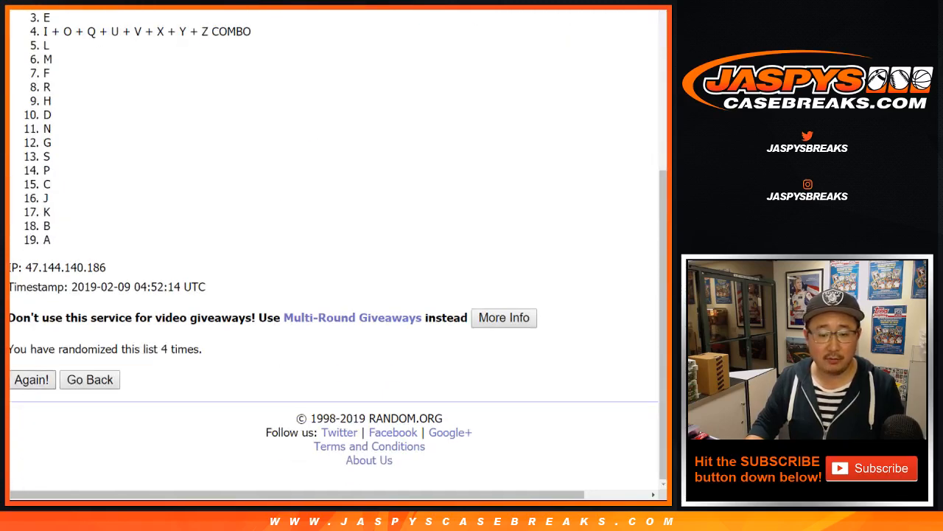
pyautogui.click(32, 380)
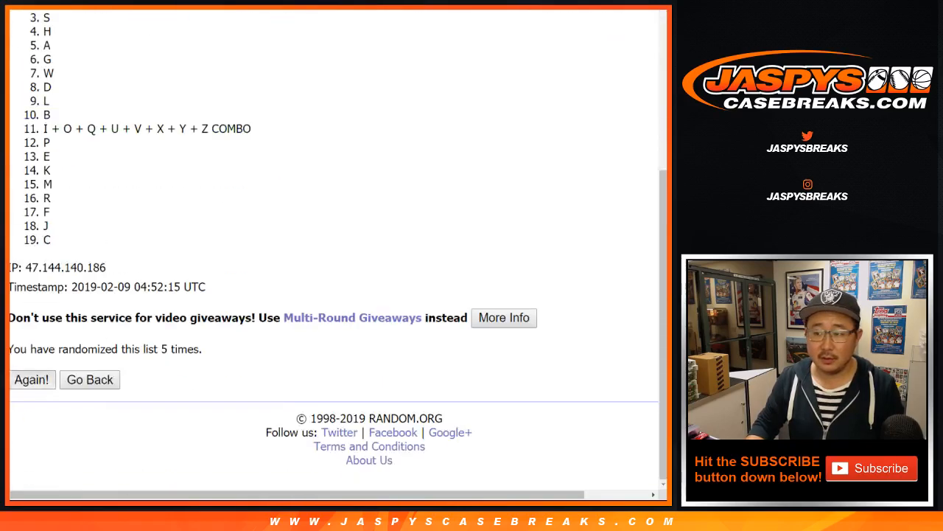
pyautogui.click(32, 380)
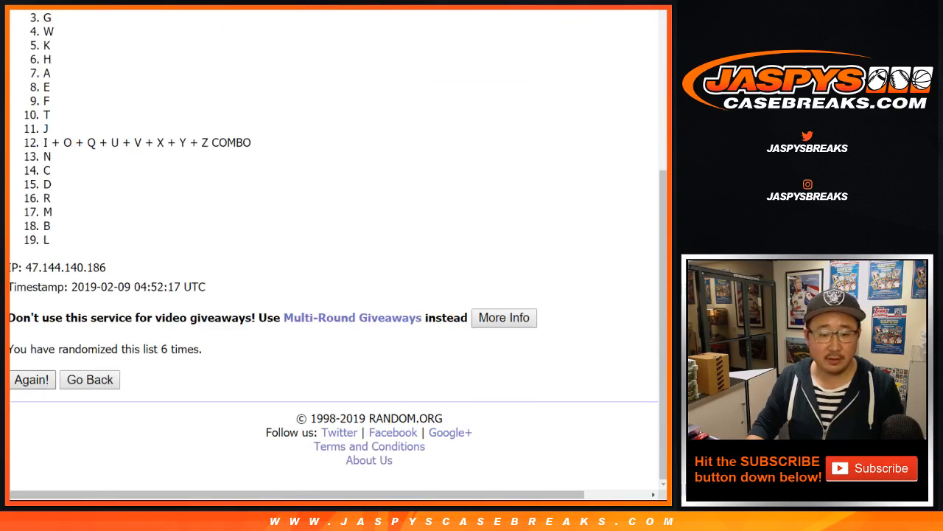
pyautogui.click(32, 379)
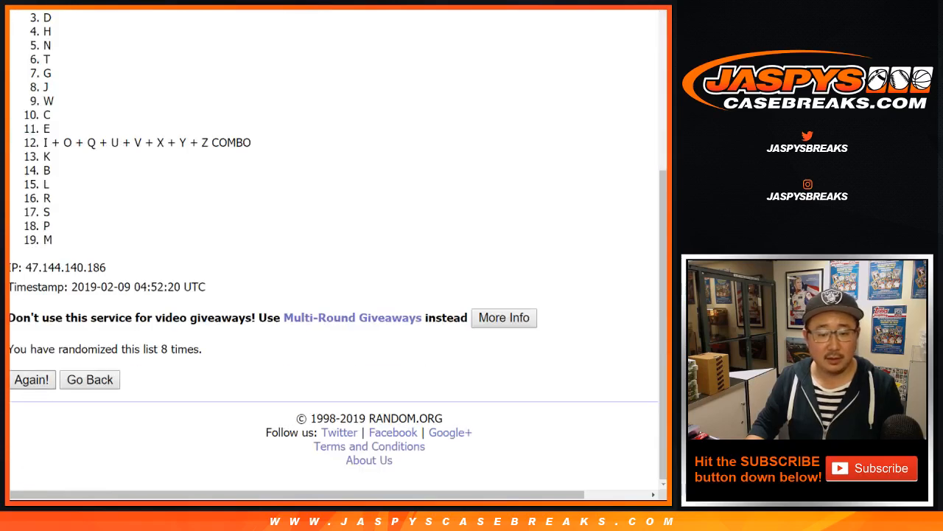
pyautogui.click(33, 380)
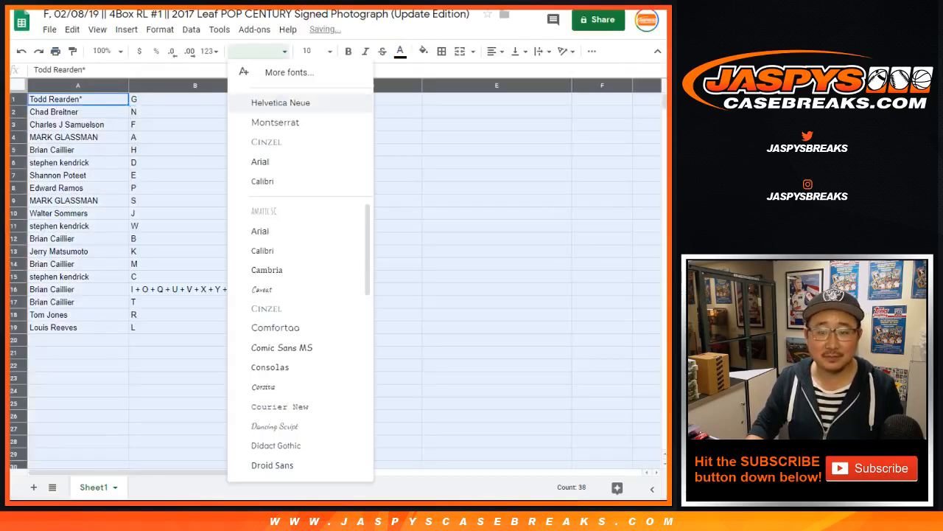
# Set the sheet text to Helvetica Neue and a larger font size.
pyautogui.click(281, 102)
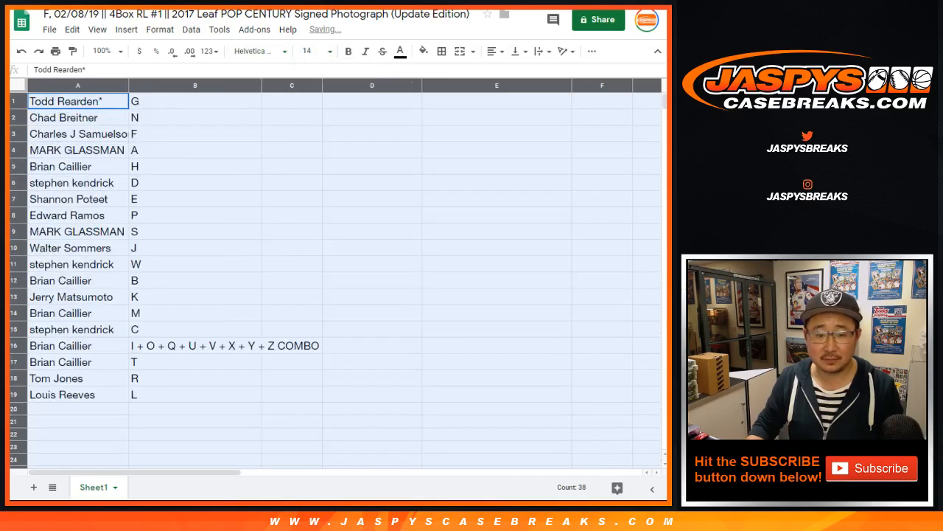
pyautogui.click(106, 52)
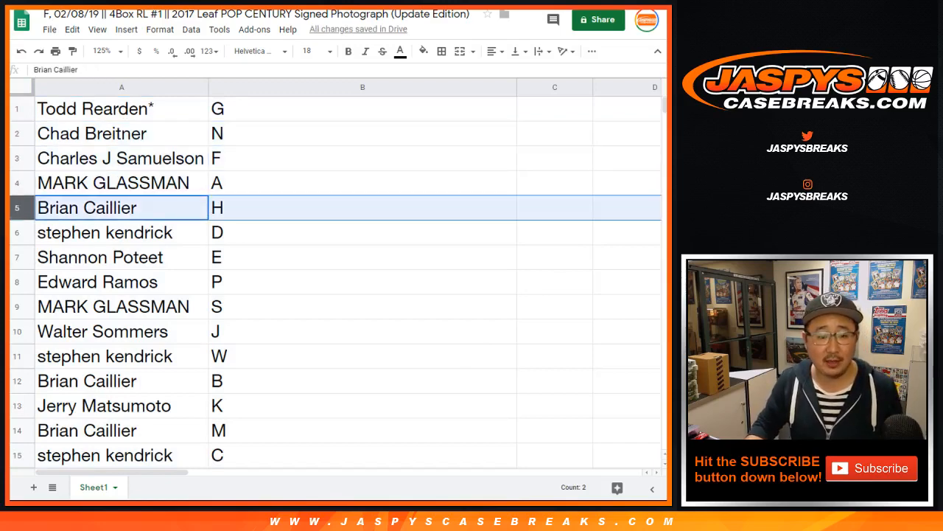
pyautogui.click(100, 257)
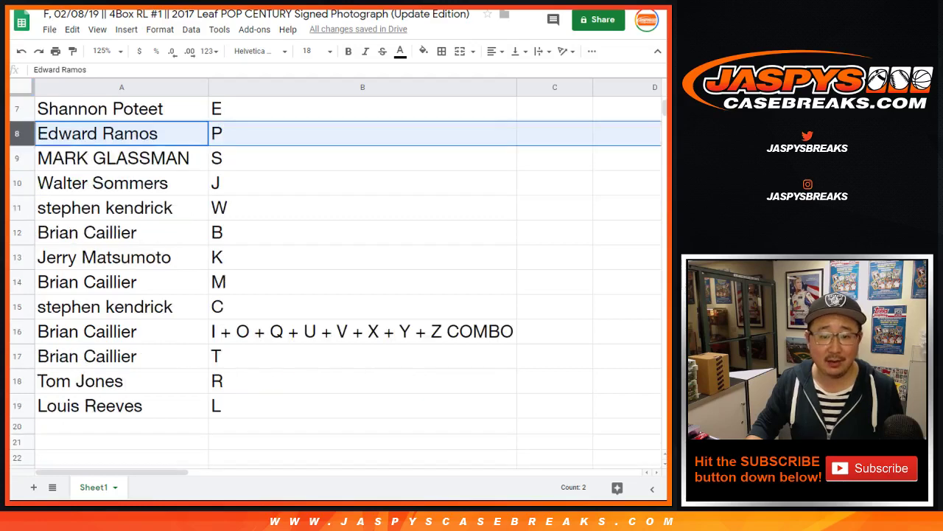
pyautogui.click(102, 183)
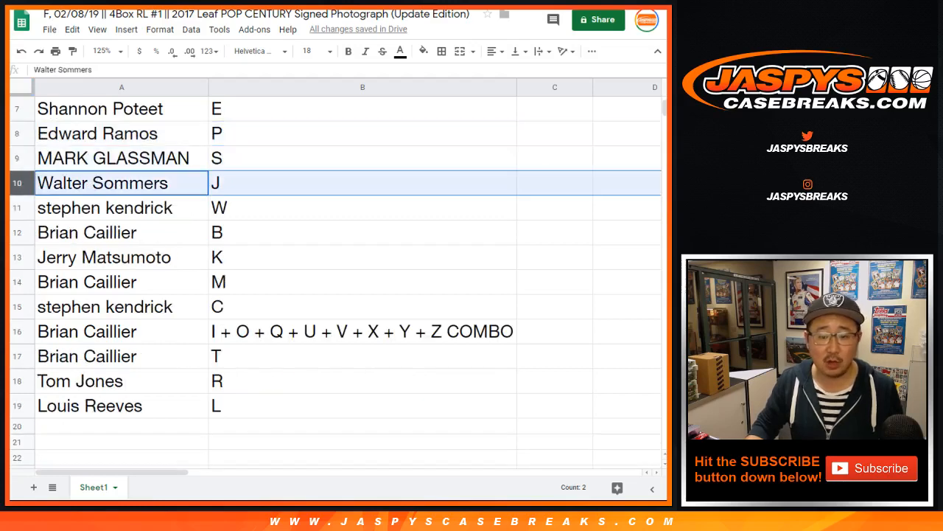
pyautogui.click(85, 233)
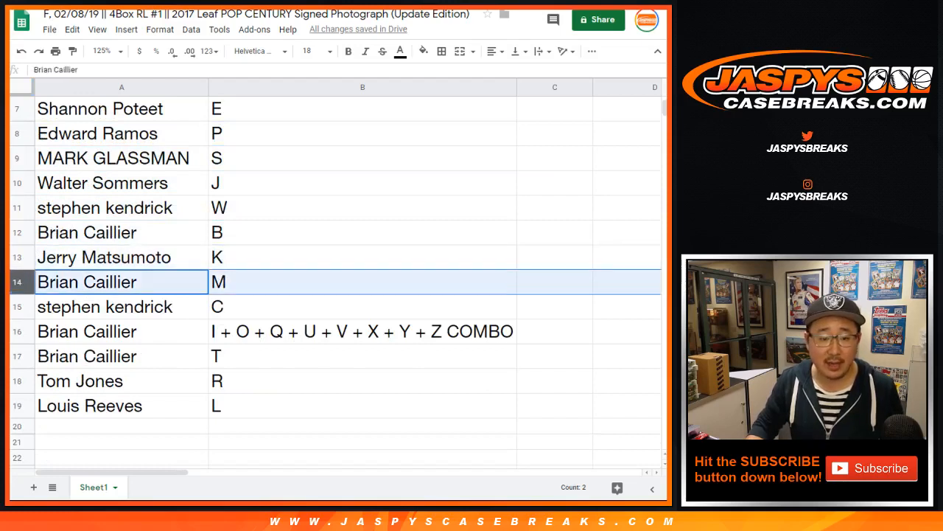
pyautogui.click(86, 330)
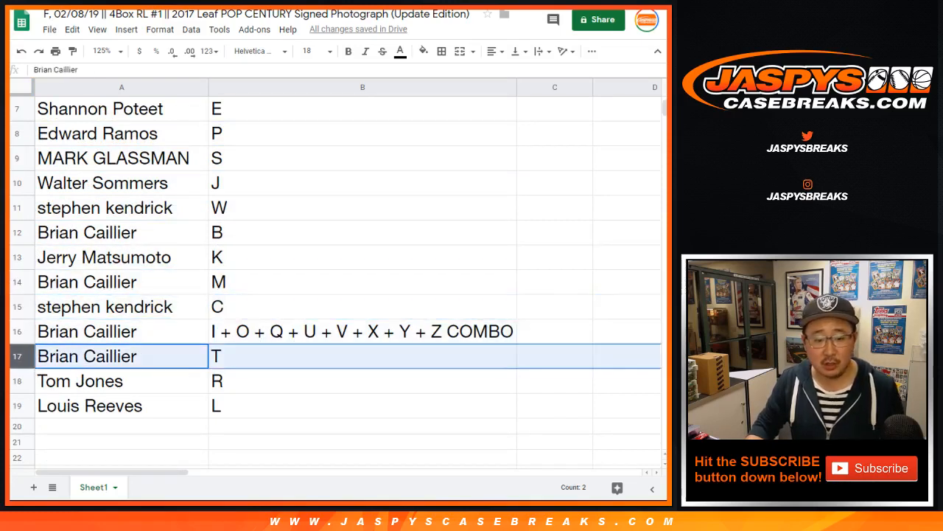
pyautogui.click(79, 380)
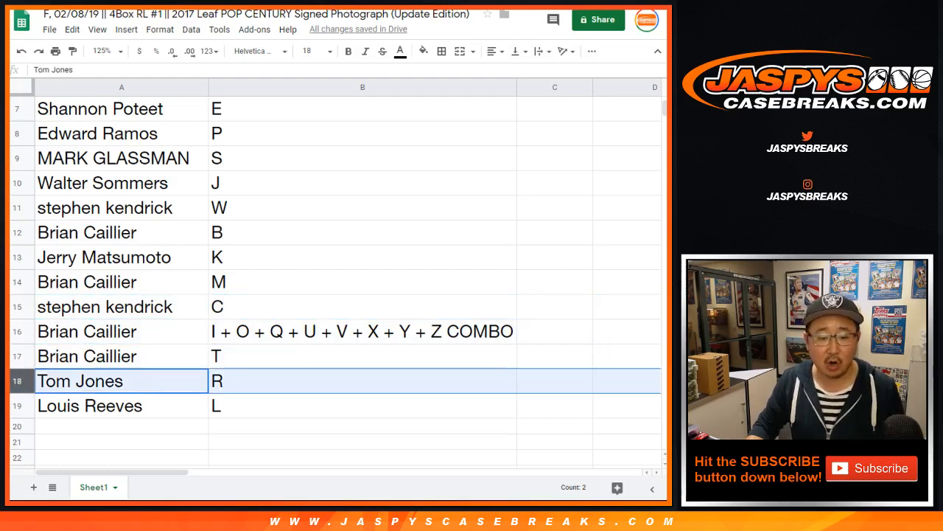
pyautogui.click(89, 405)
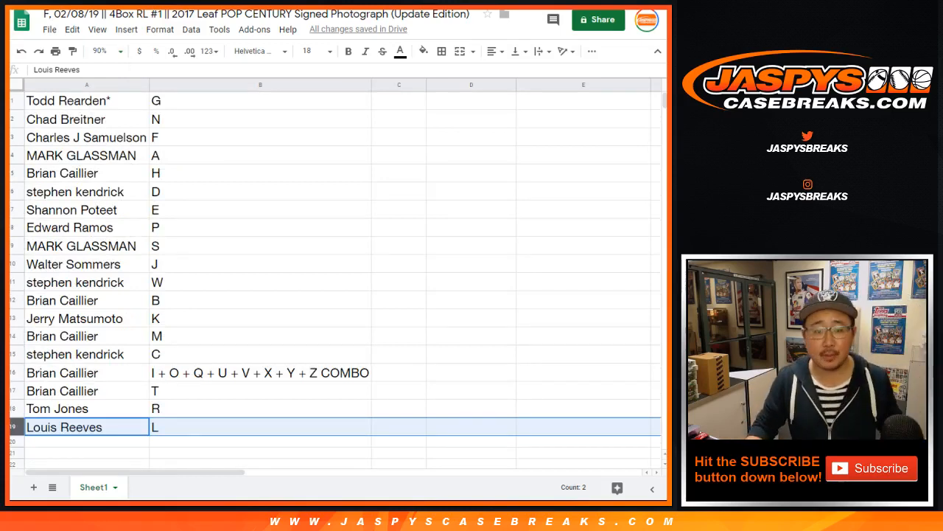
# Sort the whole sheet A to Z by the letters in column B.
pyautogui.click(190, 30)
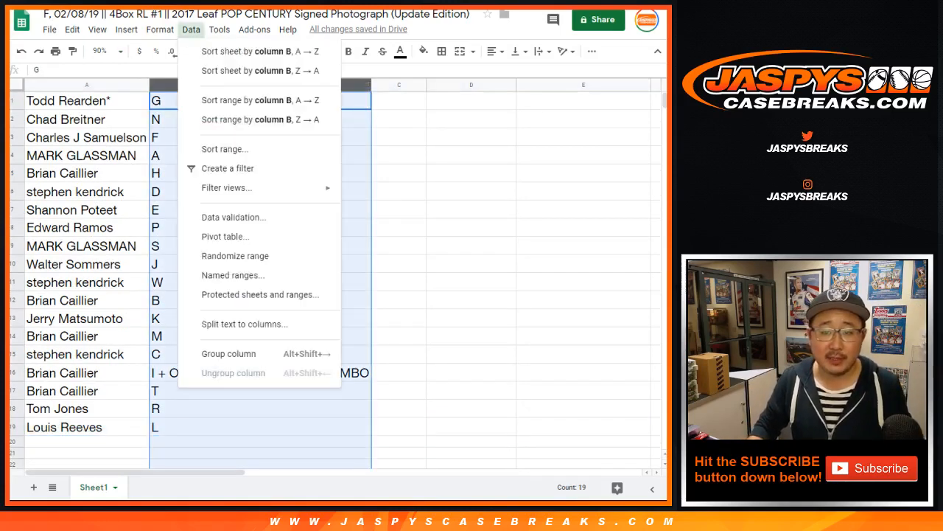
pyautogui.click(254, 100)
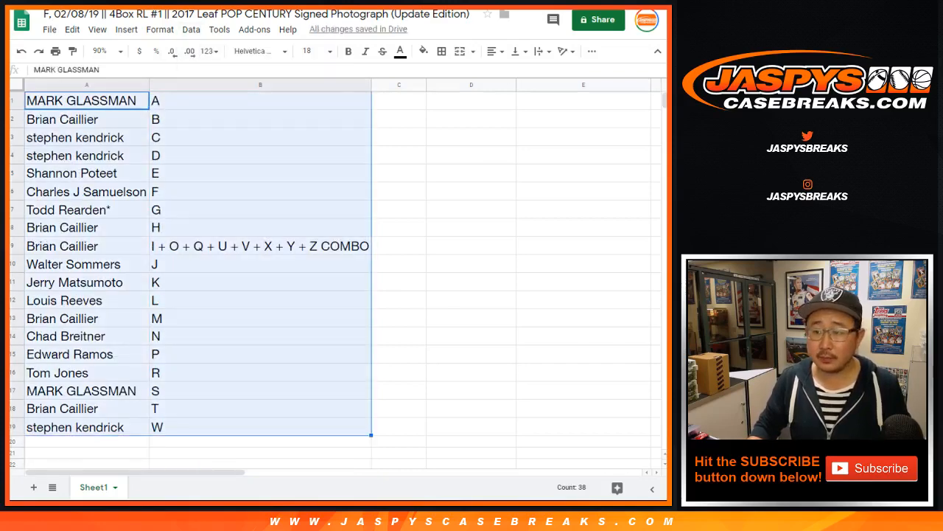
pyautogui.click(442, 50)
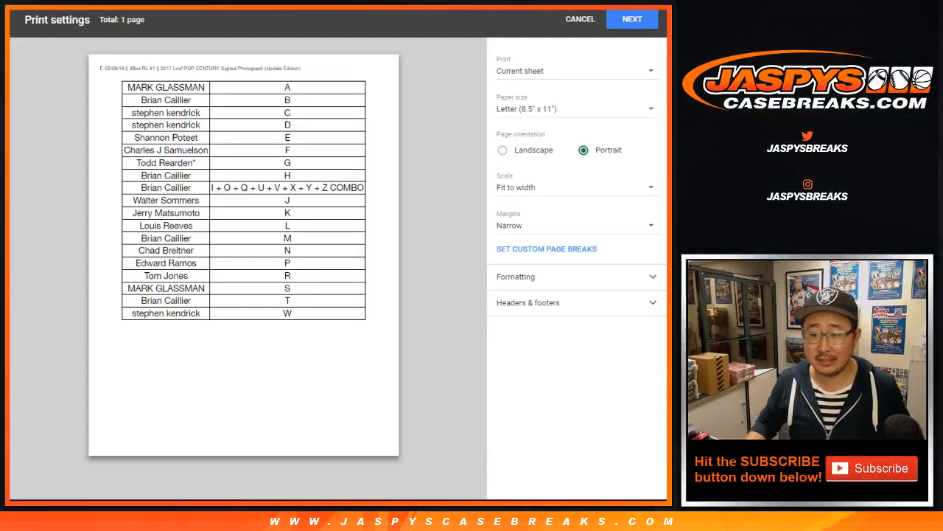
# Continue past Print settings and send the sorted table to the printer.
pyautogui.click(581, 19)
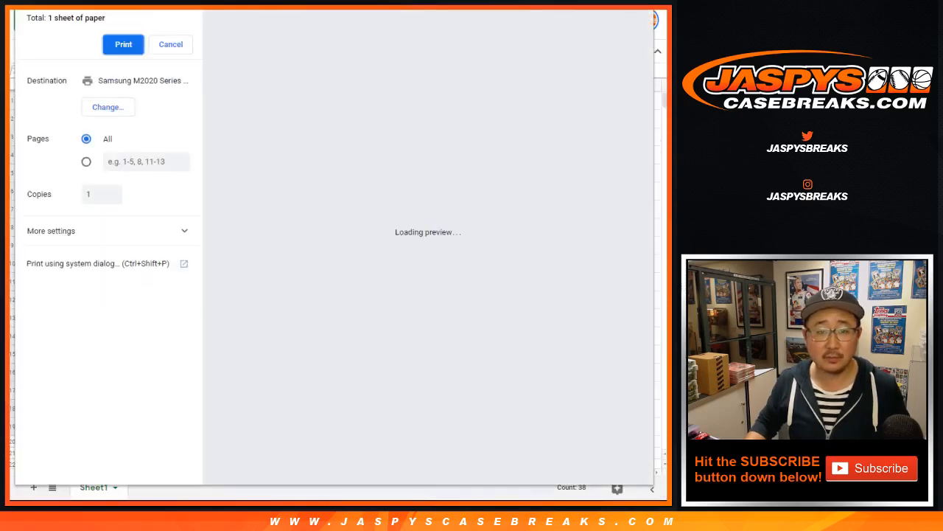
pyautogui.click(171, 44)
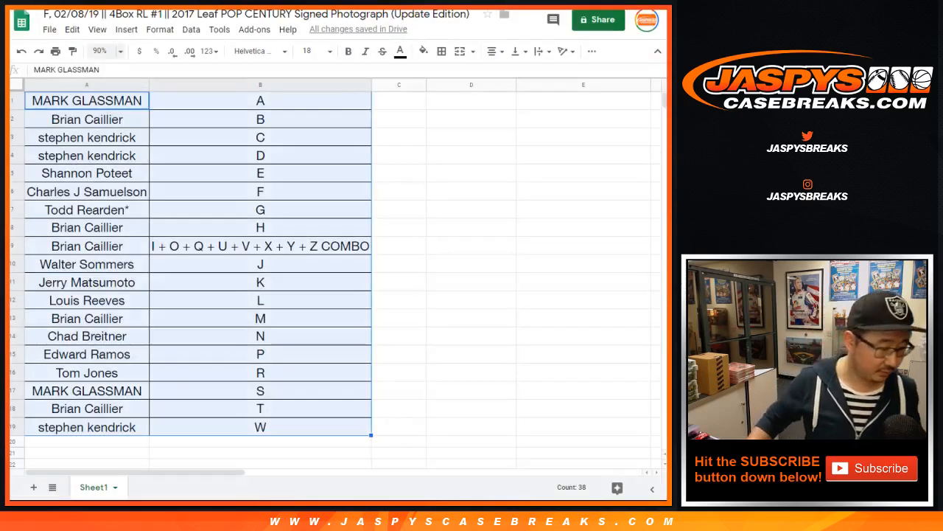